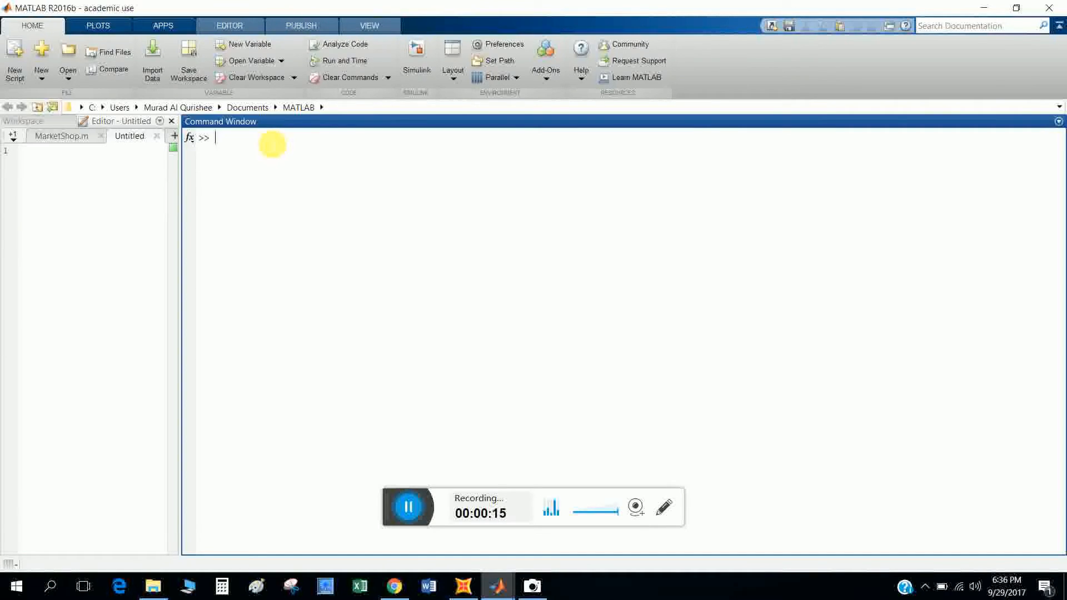
mouse_move(574, 148)
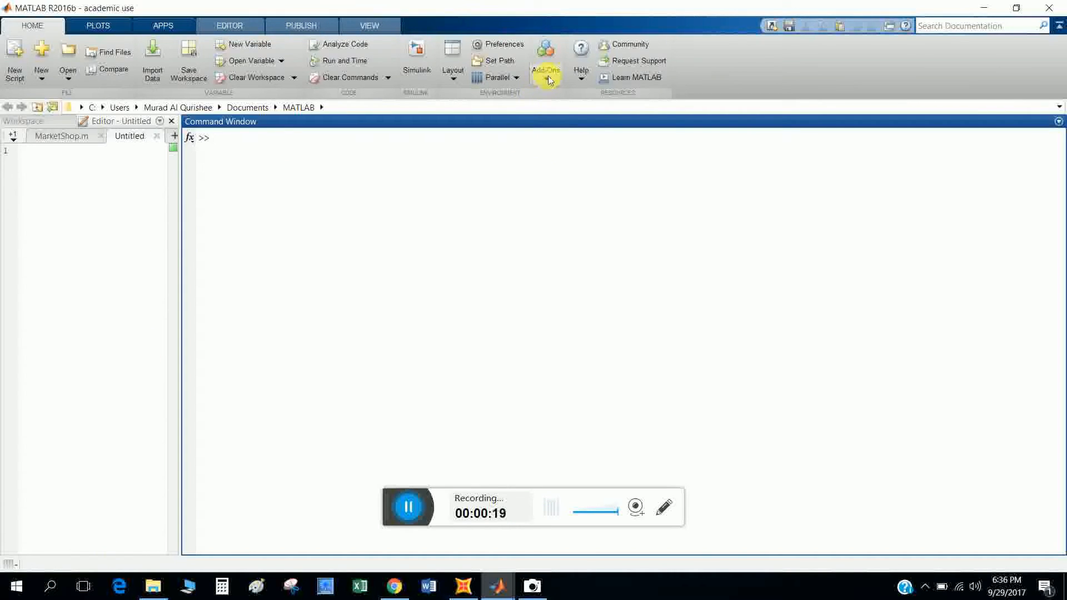
Step: Search the Add-On Explorer for 'USB Webcam' to confirm the support package is installed
click(545, 70)
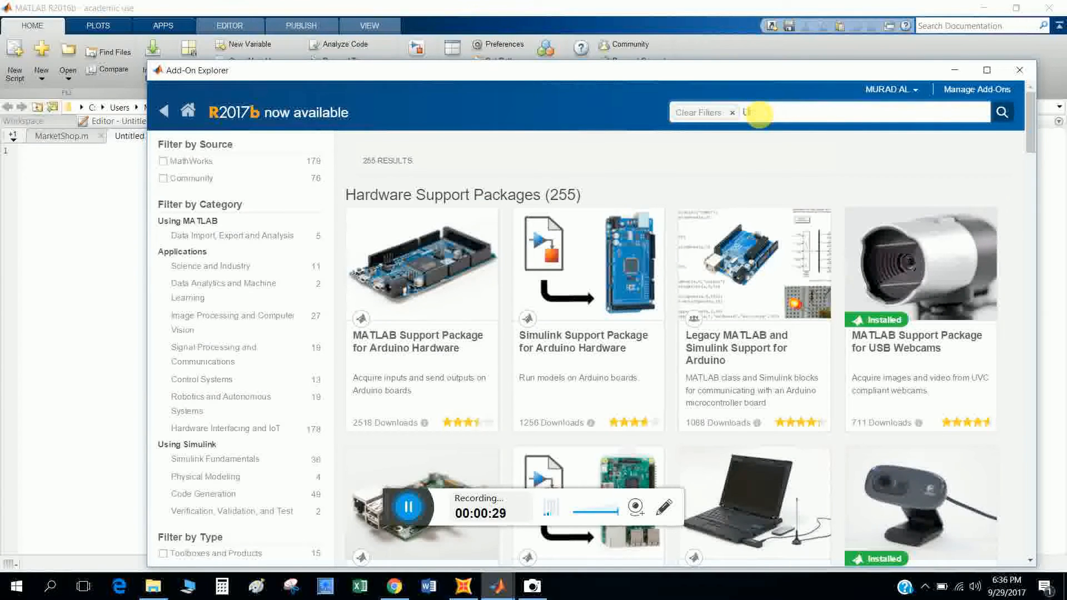
text(SB W)
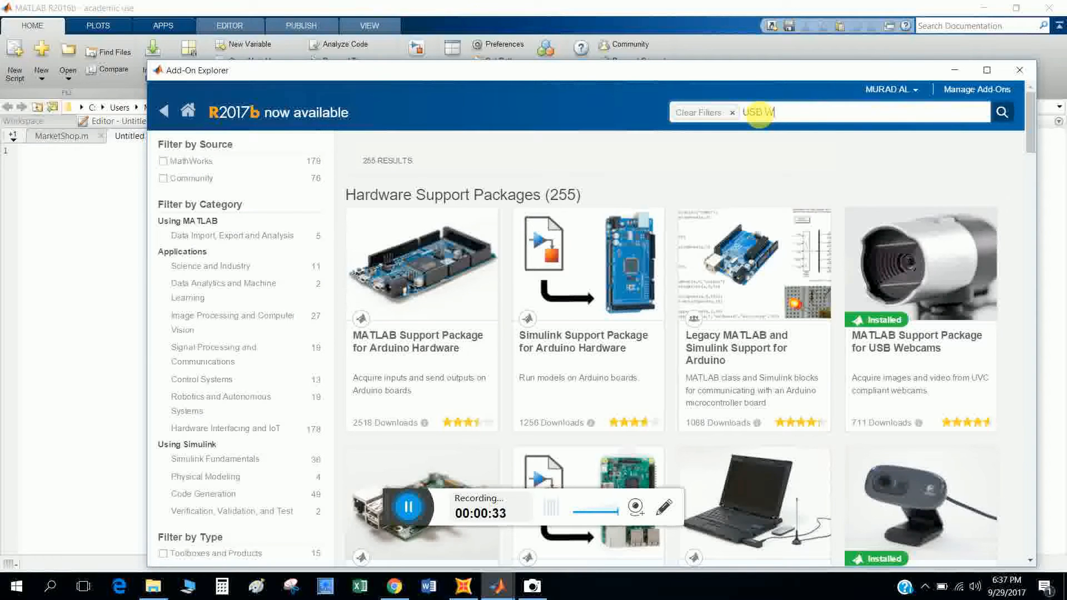
text(ebcam)
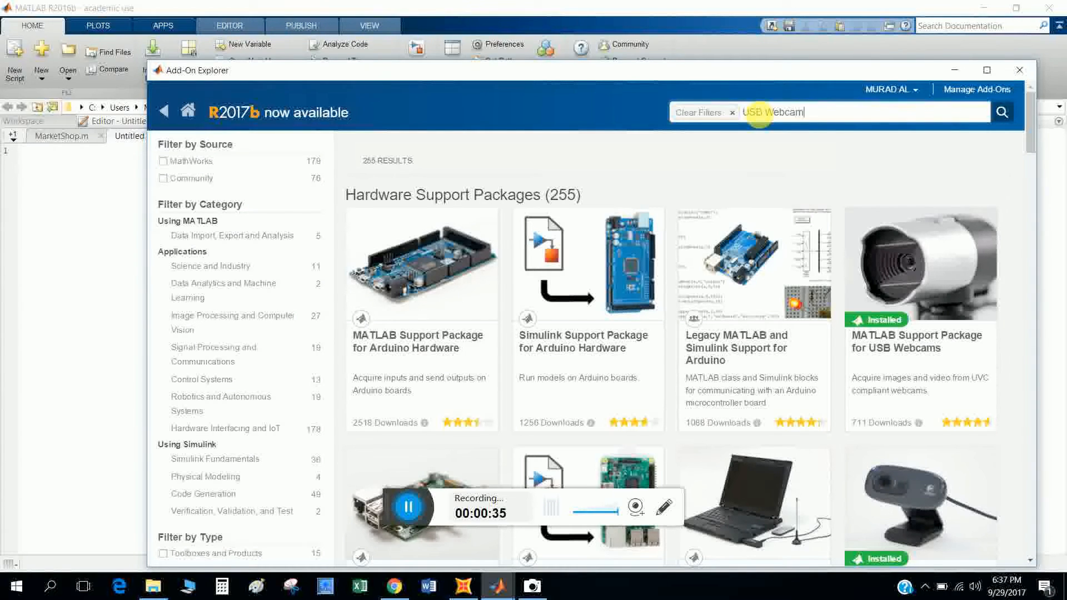
click(1001, 111)
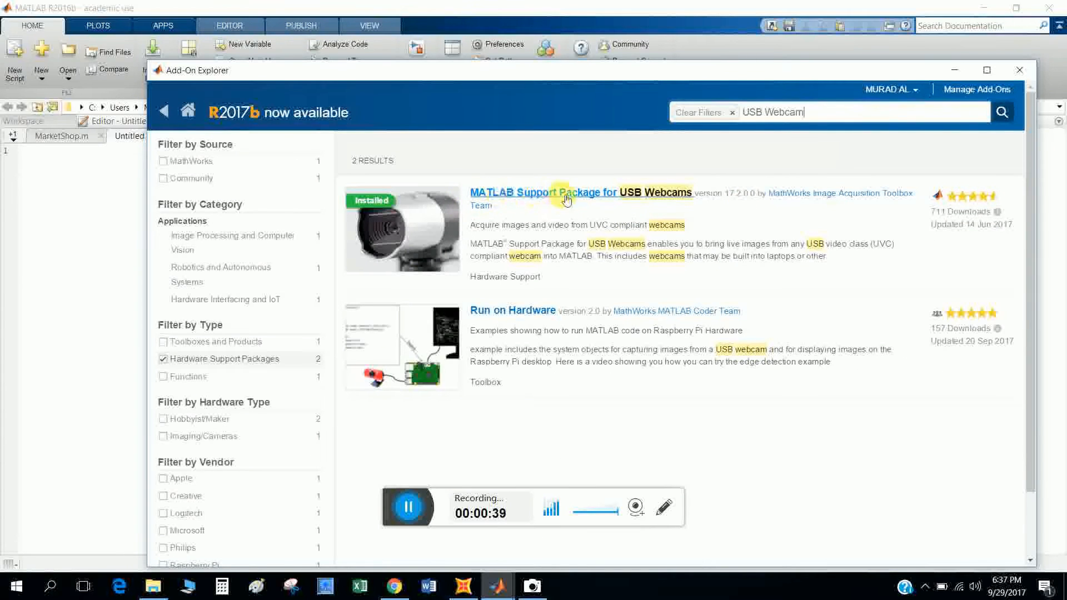
mouse_move(781, 144)
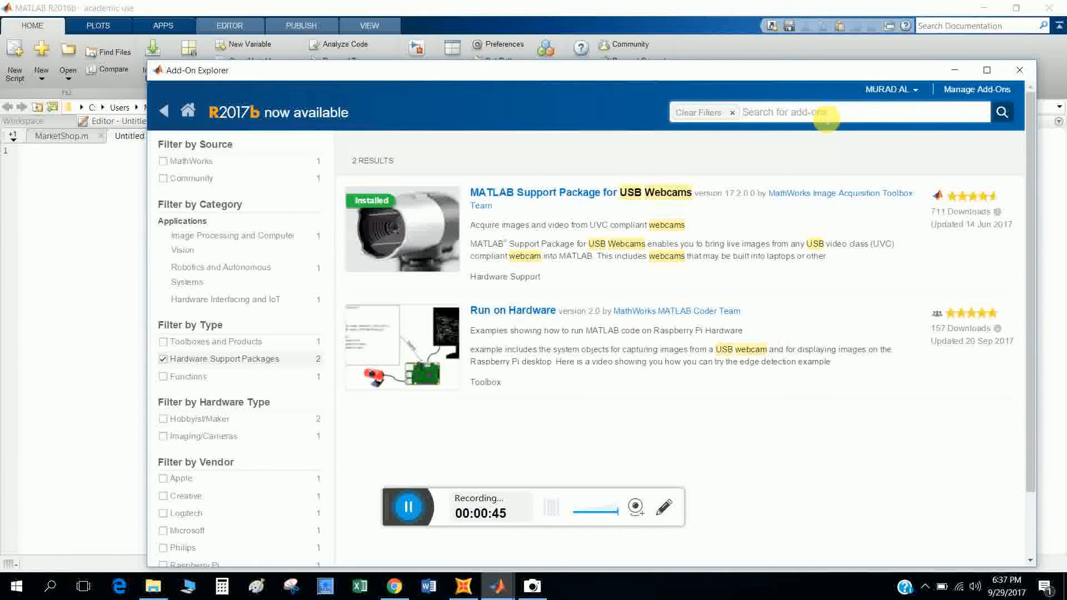
Step: Search the add-ons for 'OS generic video interface' and confirm it shows Installed
text(OS)
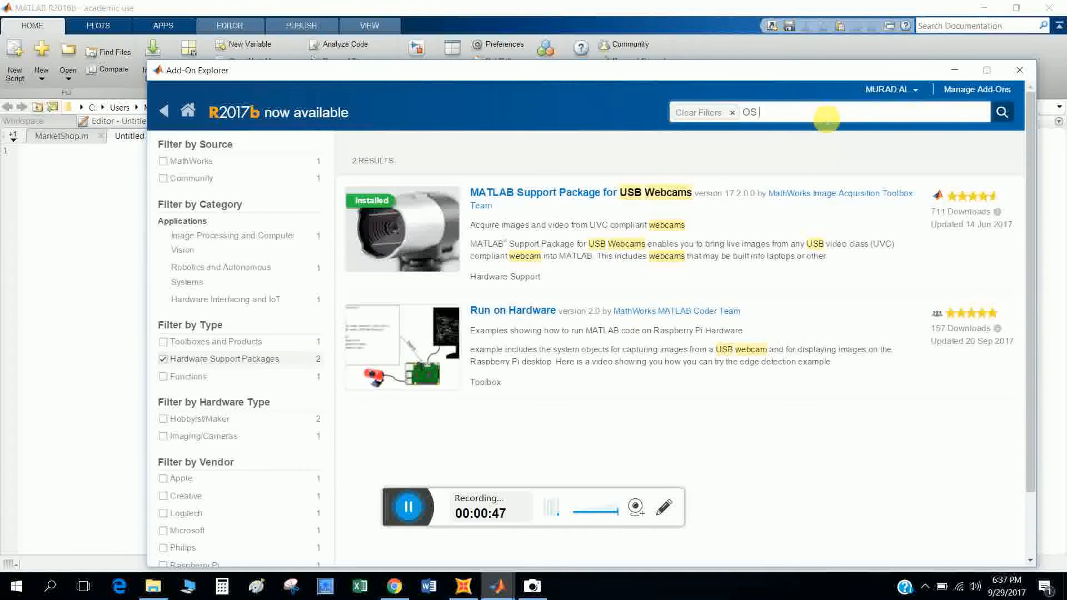
text(generic)
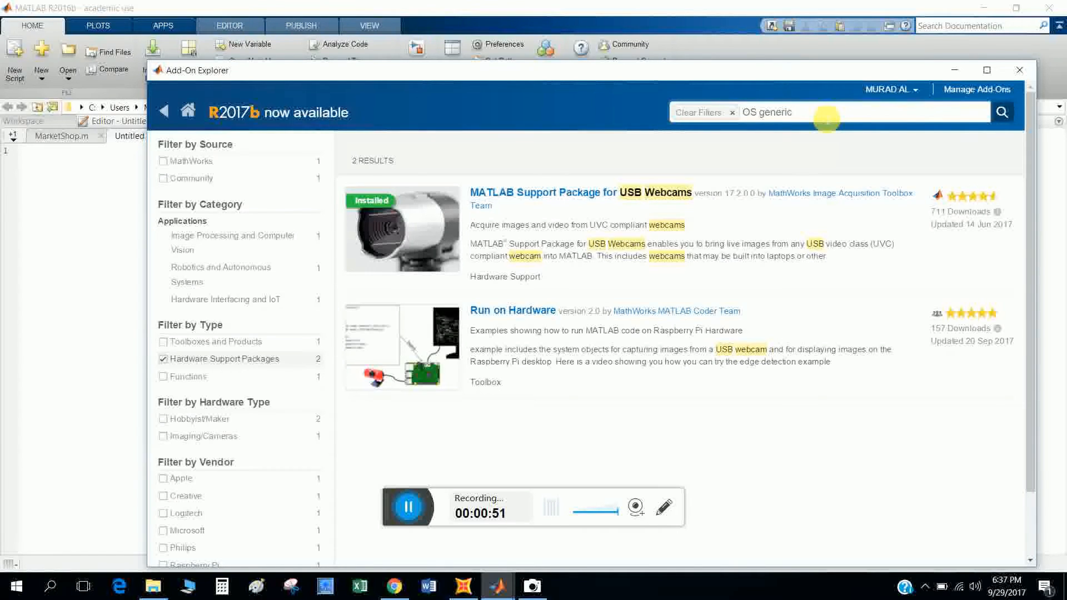
text(video)
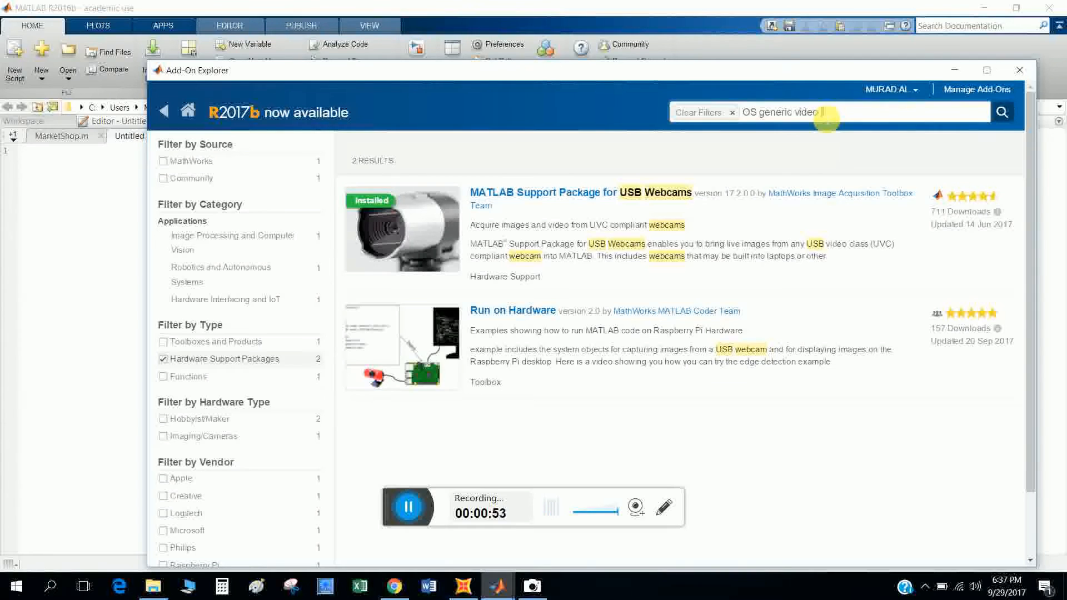
text(interface)
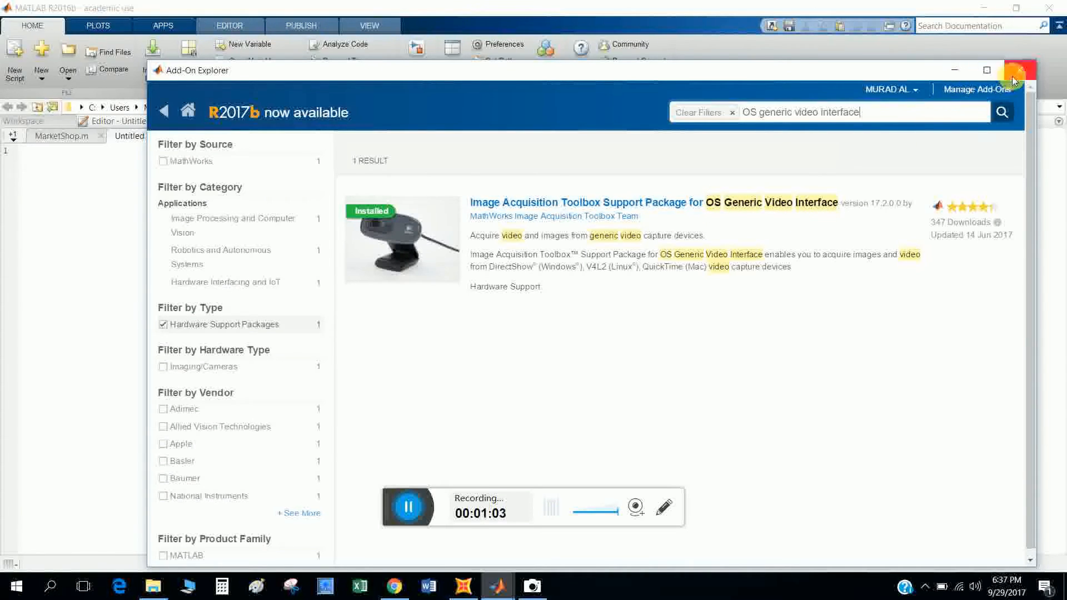
Step: Close the Add-On Explorer and run webcamlist, which detects the 'HP Wide version HD' camera
click(1014, 70)
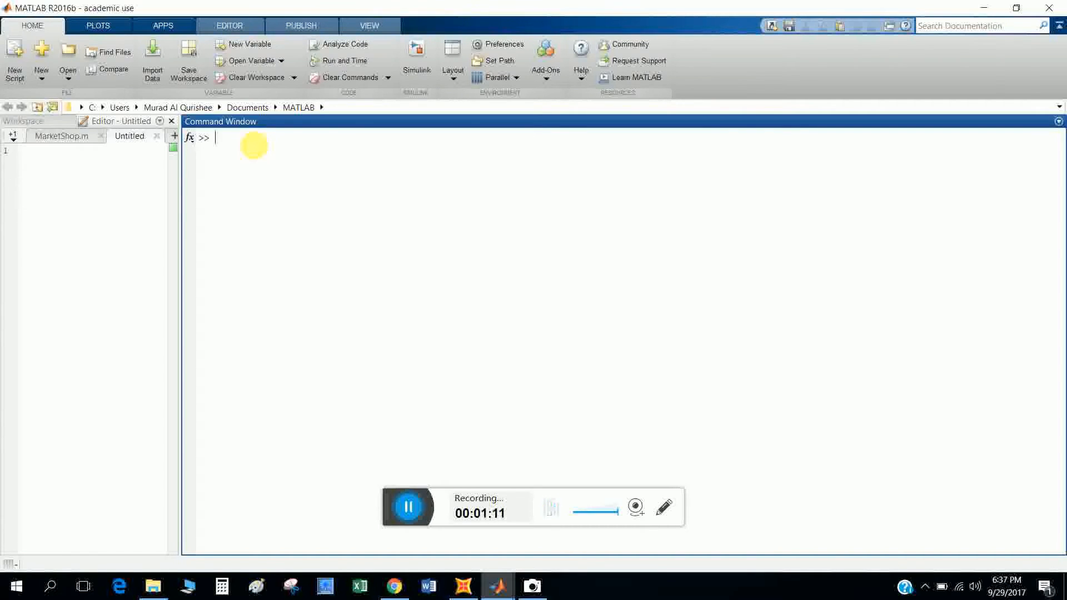
text(web)
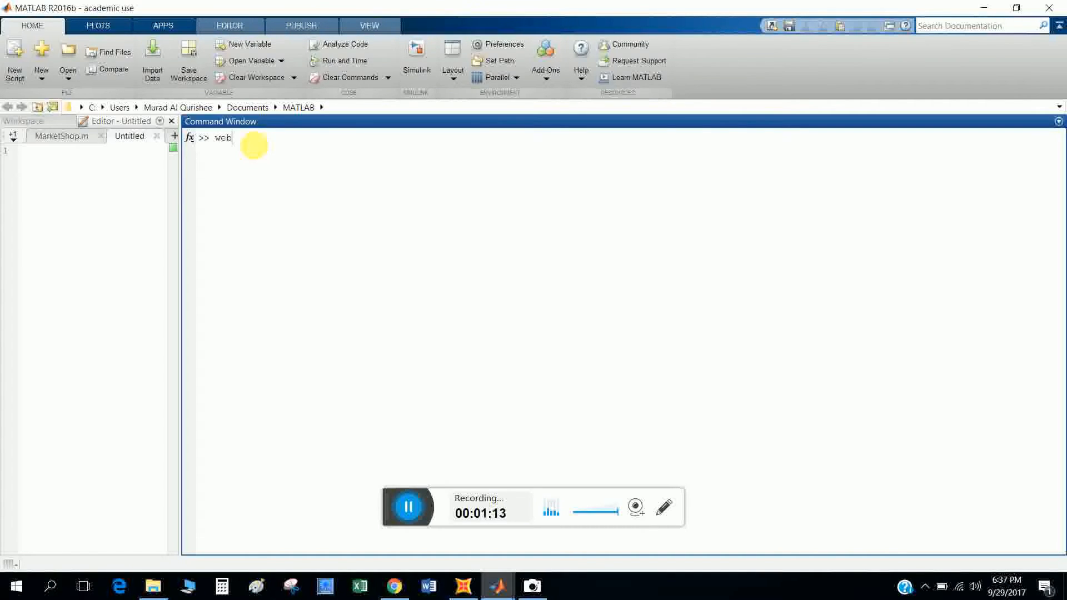
text(cam)
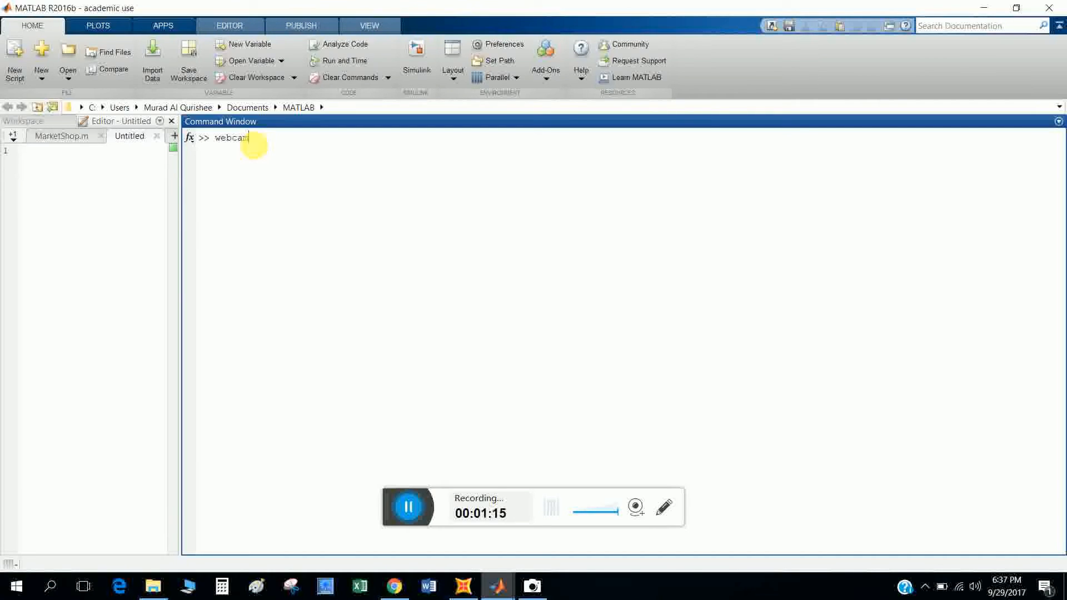
text(list)
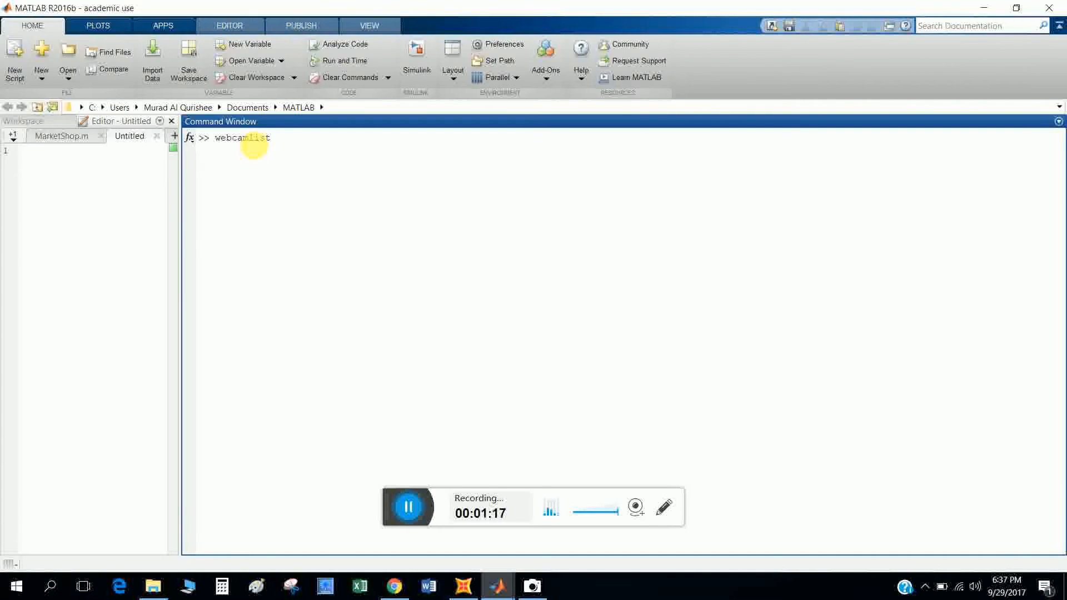
key(enter)
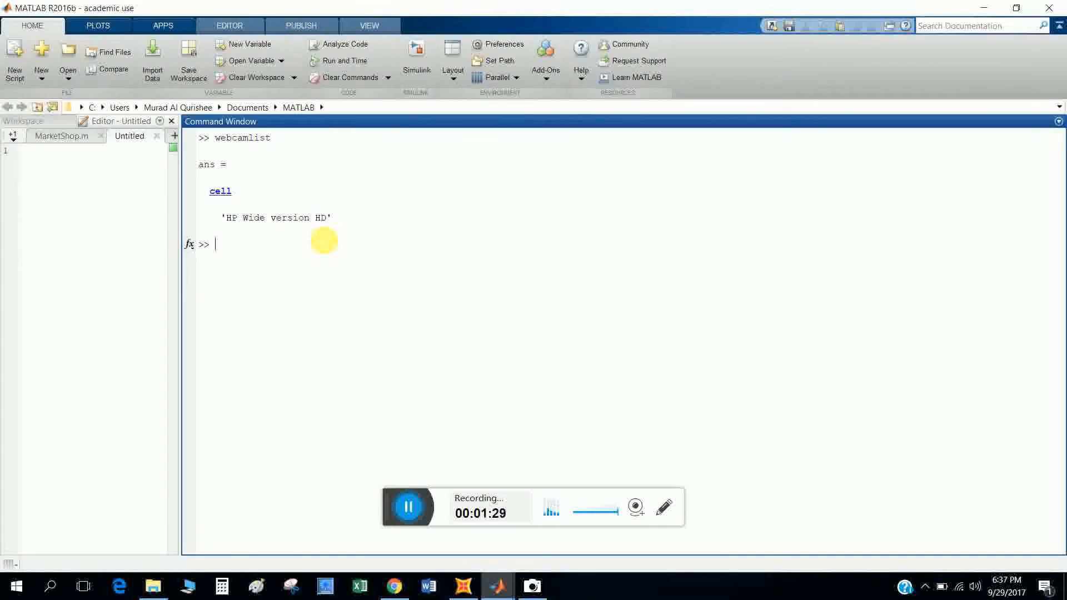
Step: Run cam1=webcam to create a webcam object showing an MJPG 1280x720 source summary
text(cam1=webcam)
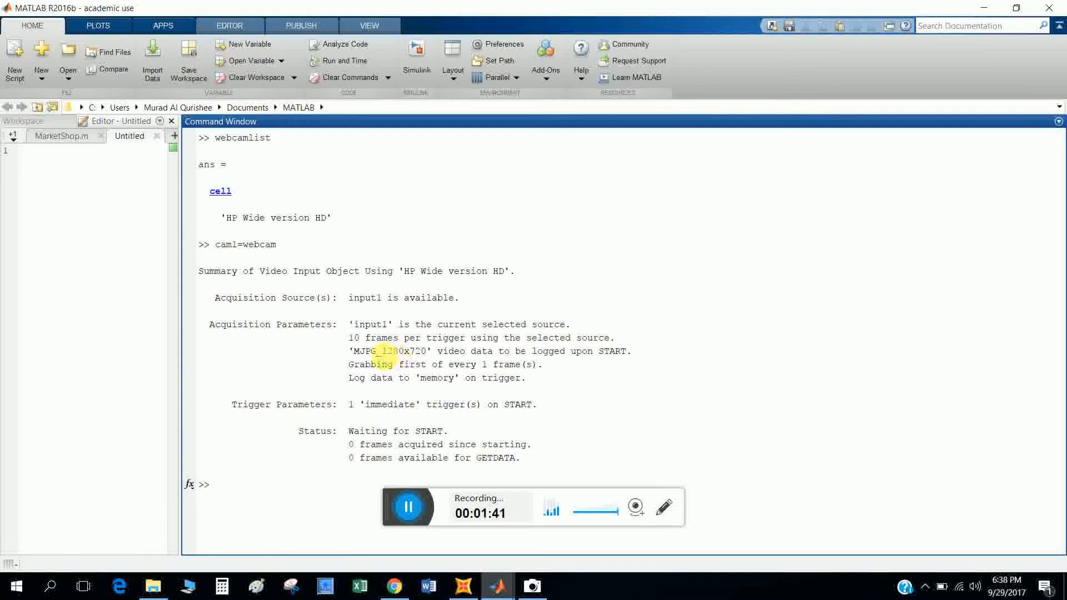
double_click(403, 351)
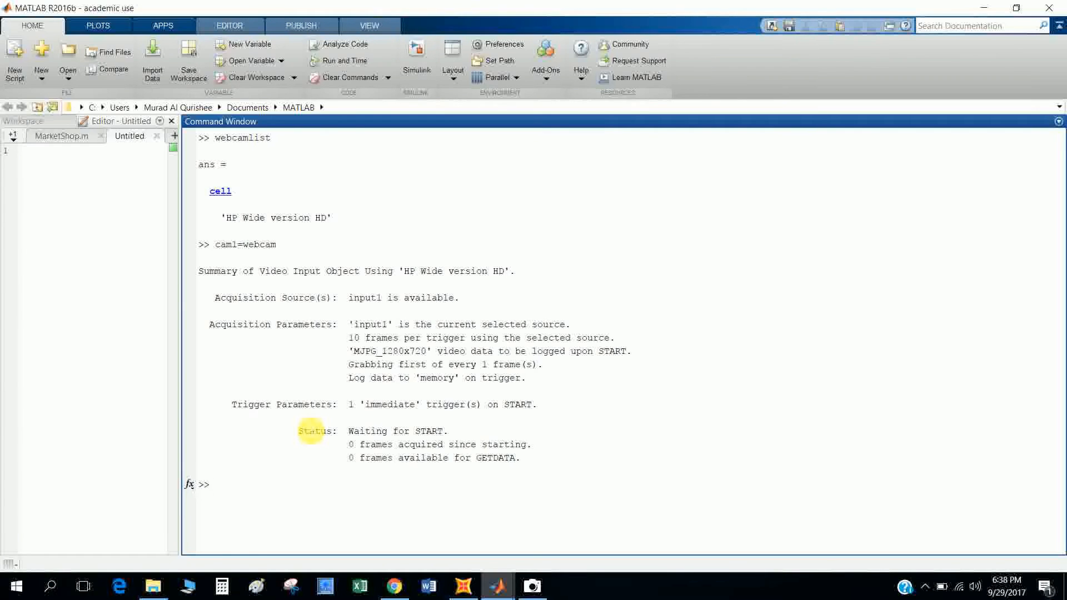
Step: Run imaqhwinfo, reporting the winvideo adaptor and Image Acquisition Toolbox 5.1
click(214, 483)
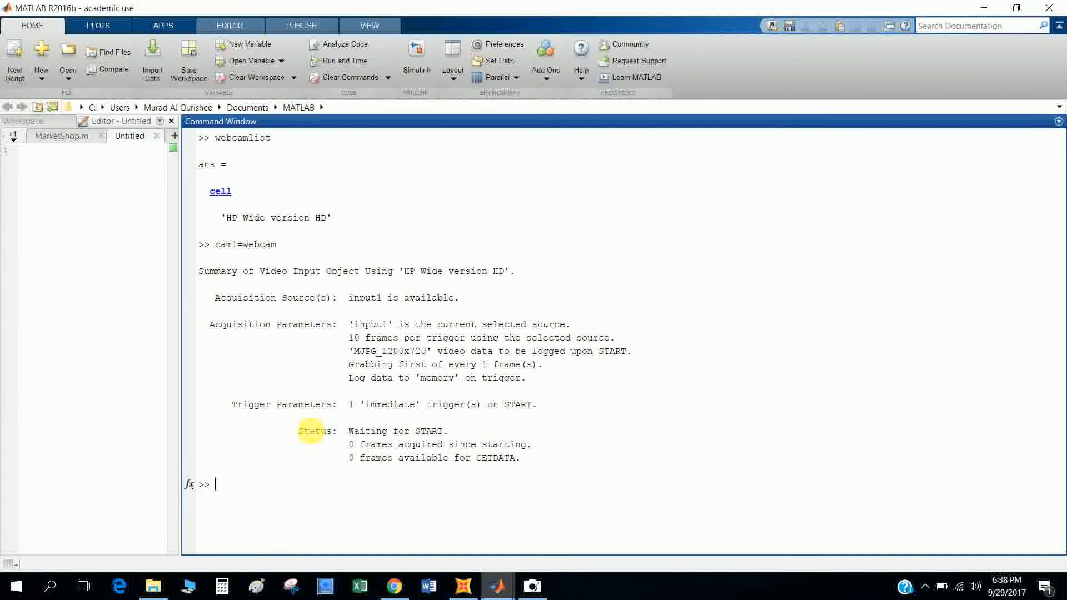
text(i)
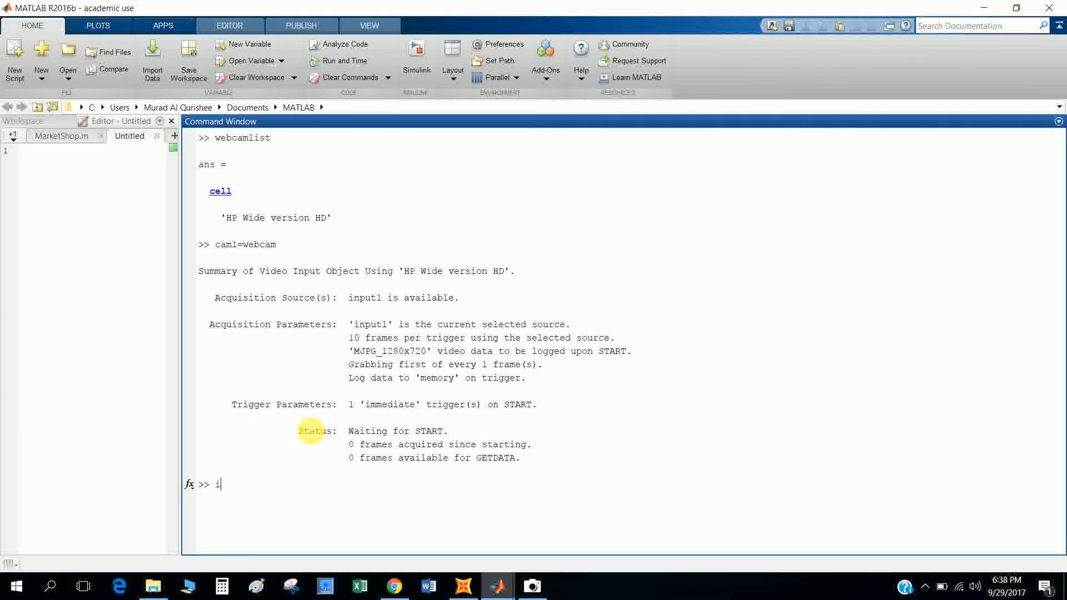
text(m)
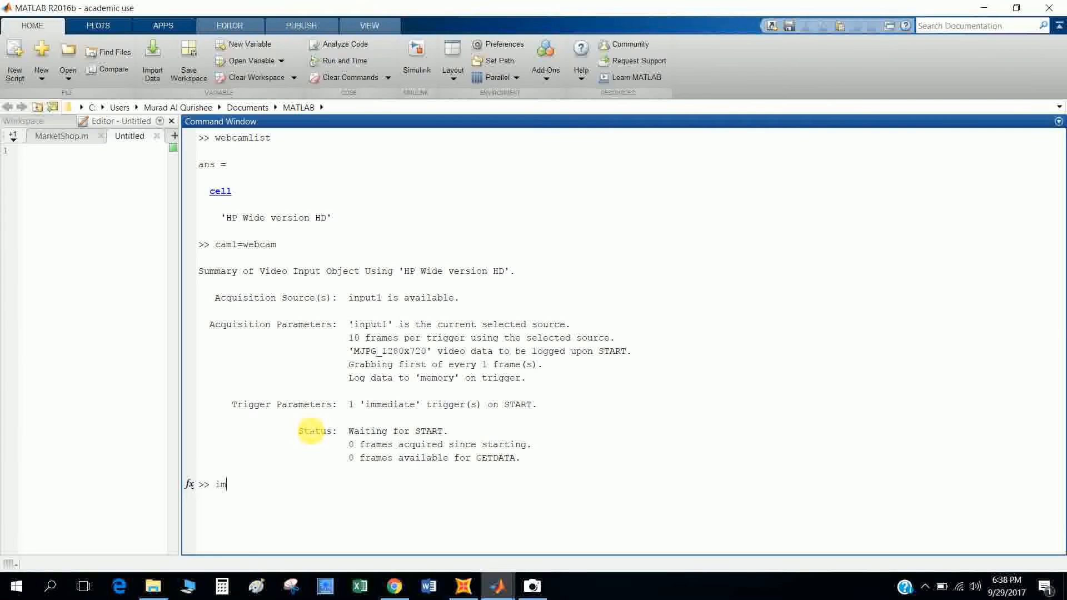
text(aq)
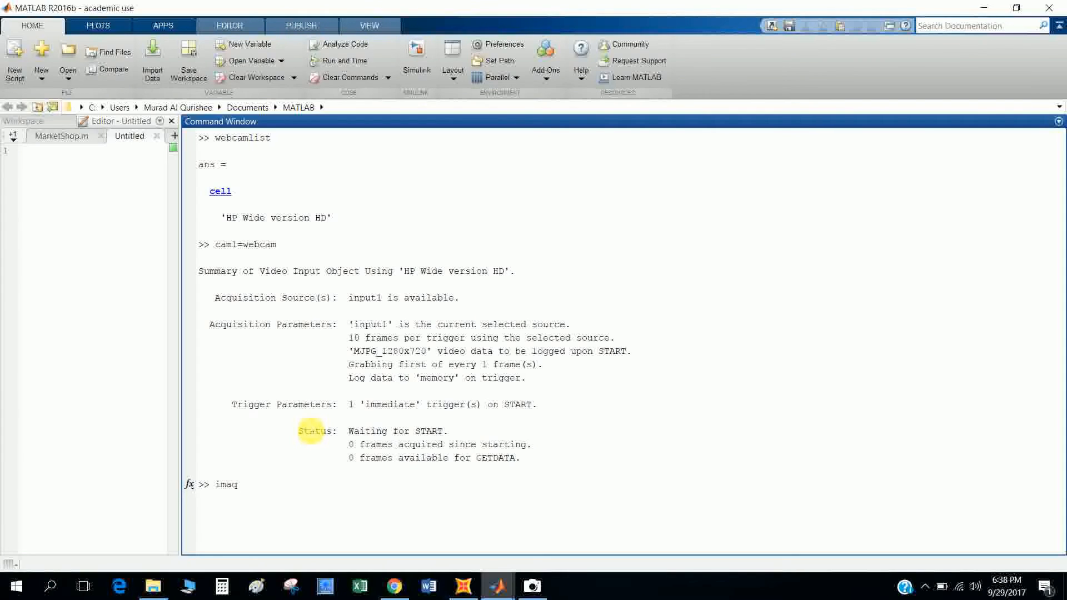
text(h)
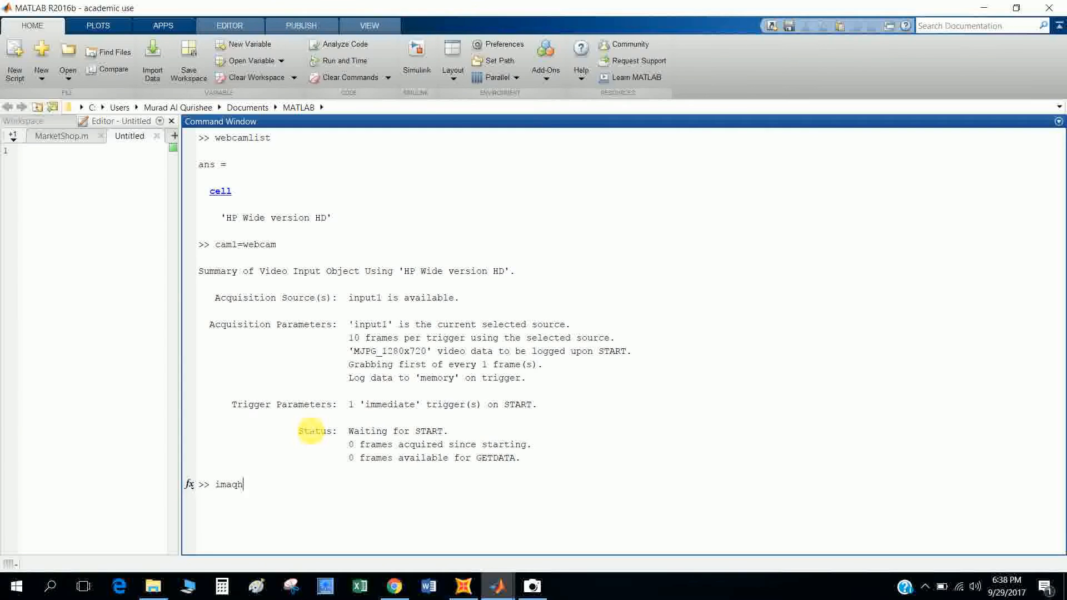
text(winfo)
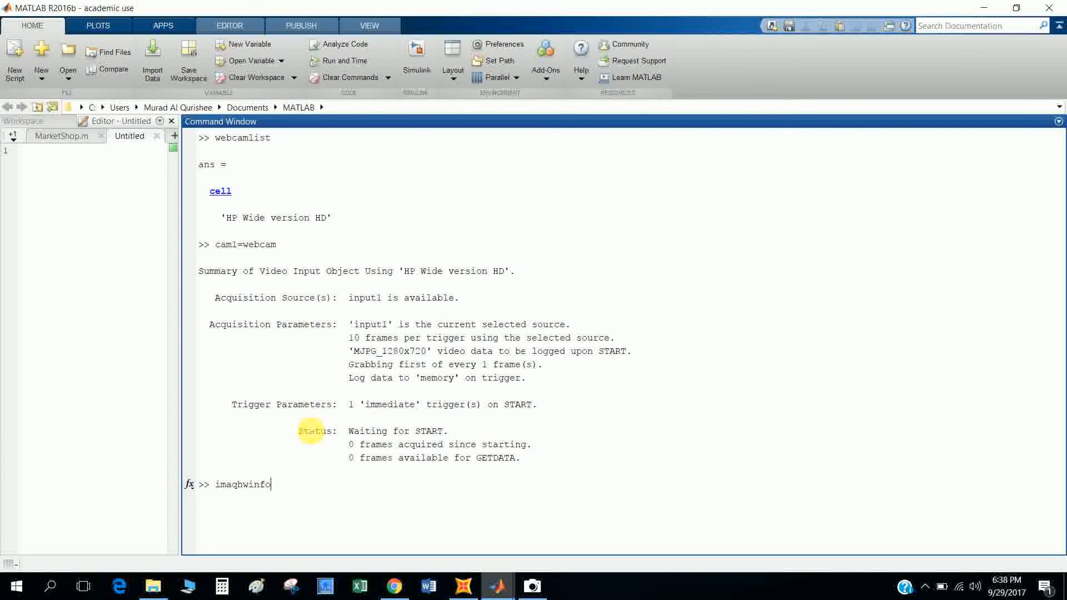
key(enter)
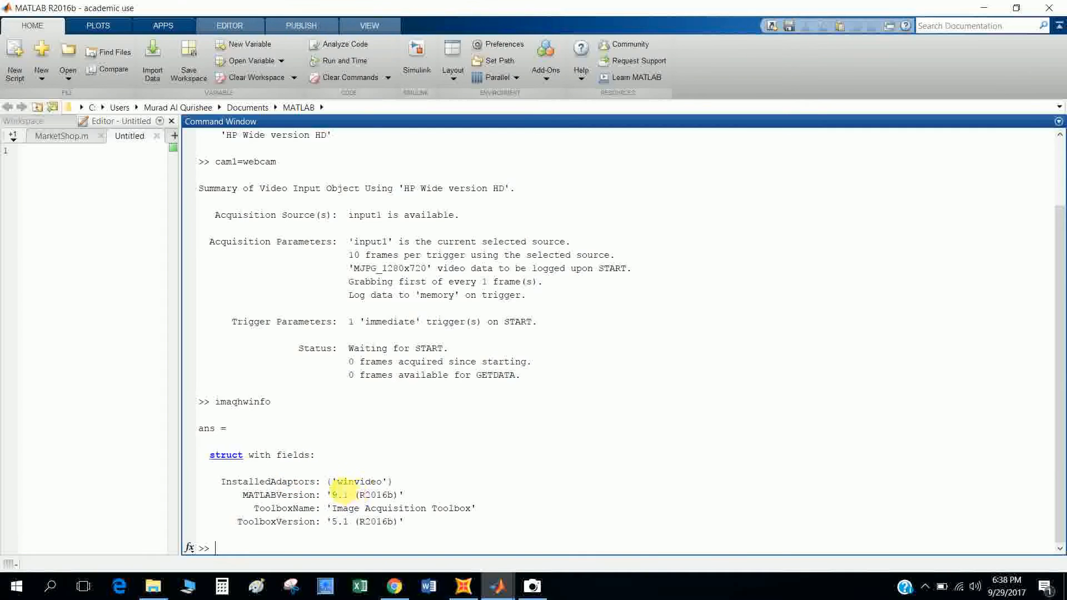
double_click(360, 481)
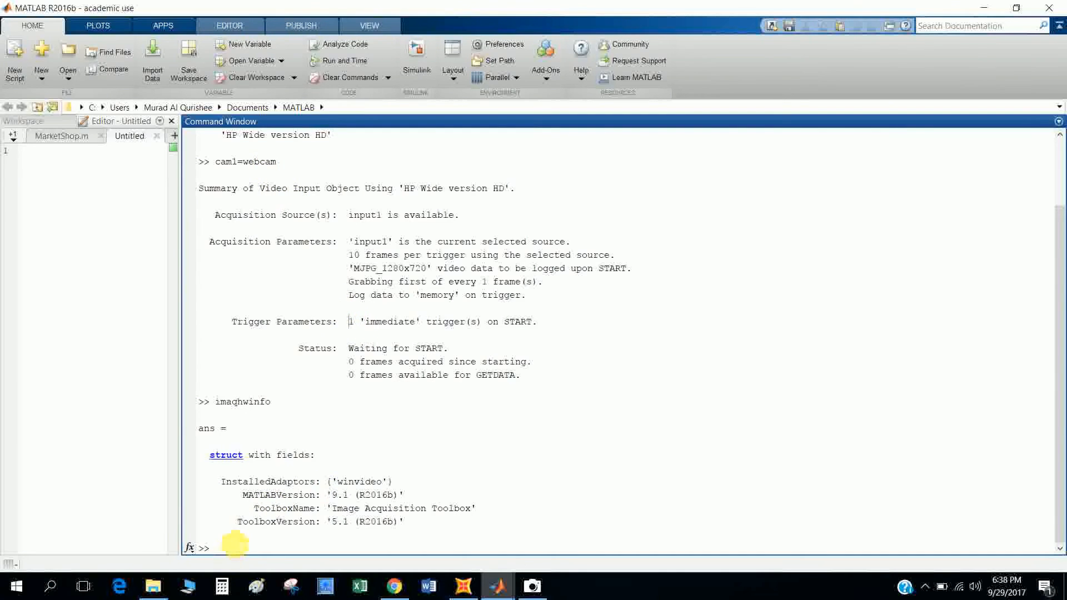
Step: Run cam1=videoinput('winvideo',1) to recreate cam1, then start imaqtool
text(cam1)
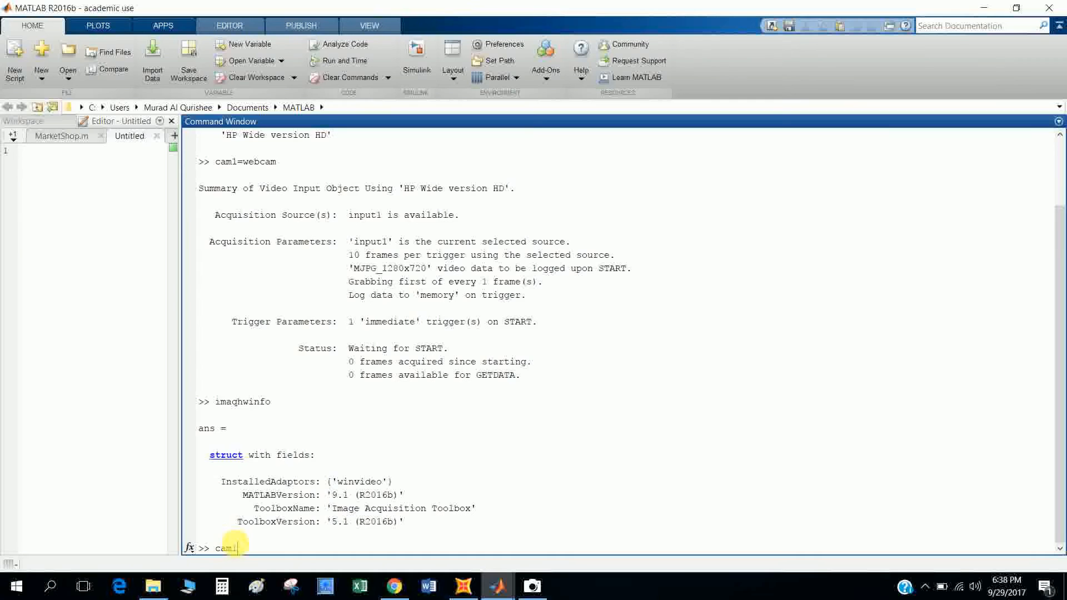
text(=videoinput)
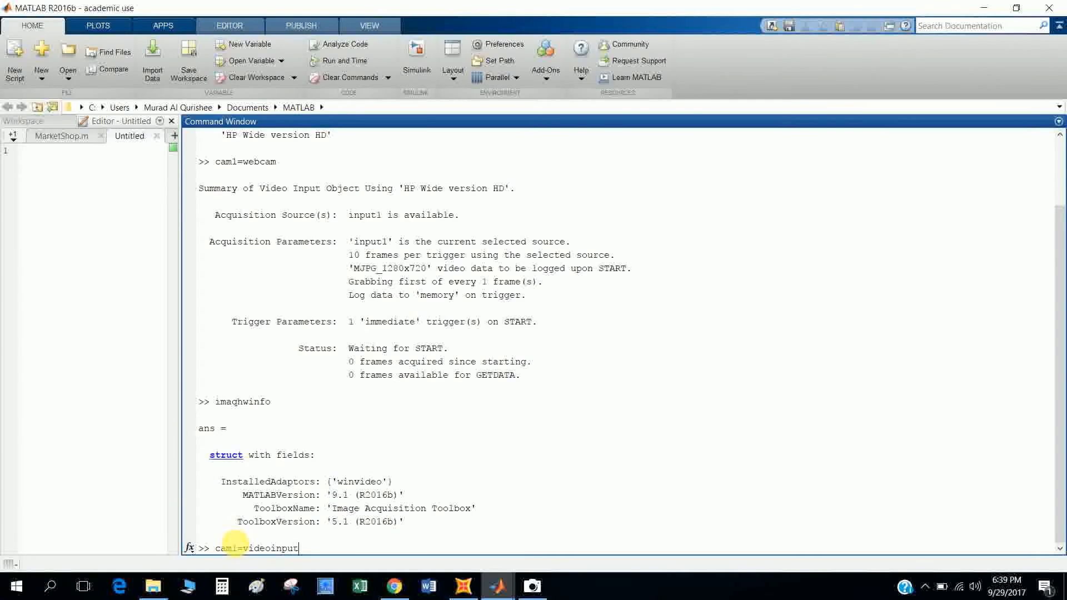
text(())
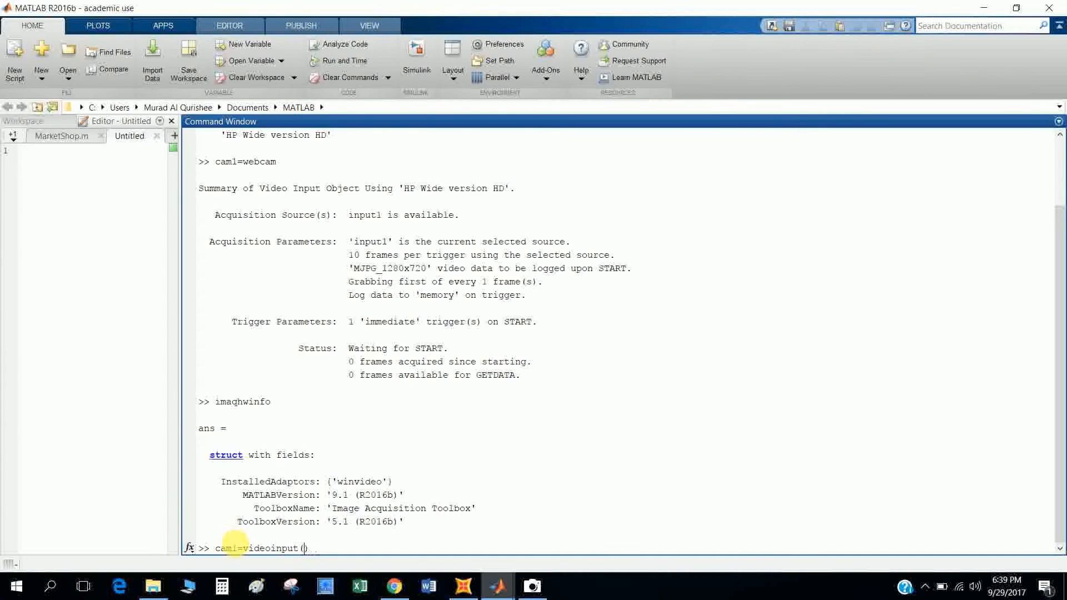
text('wi)
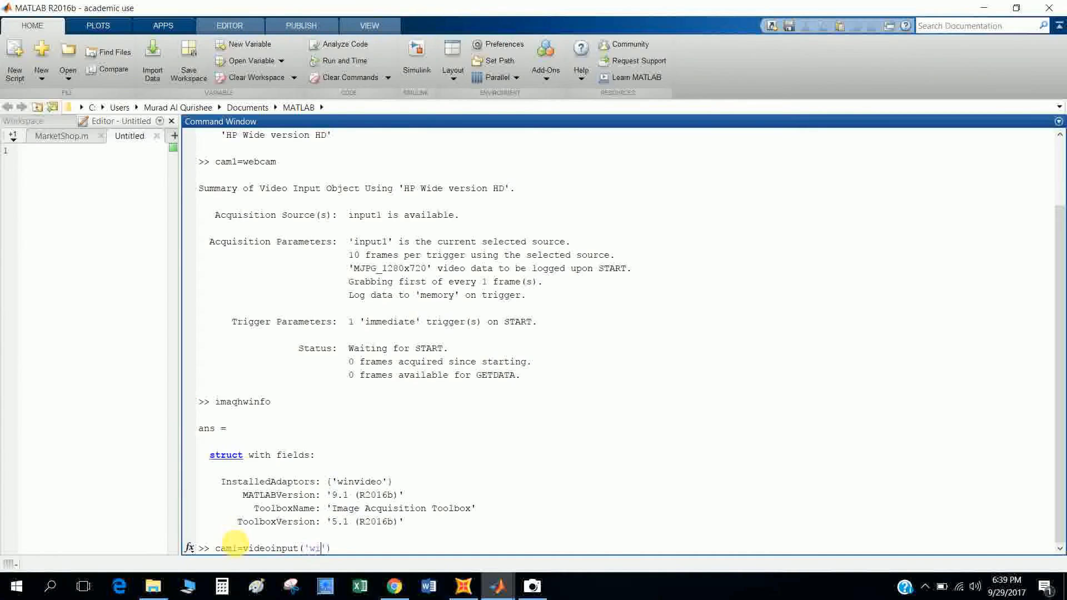
text(nvideo)
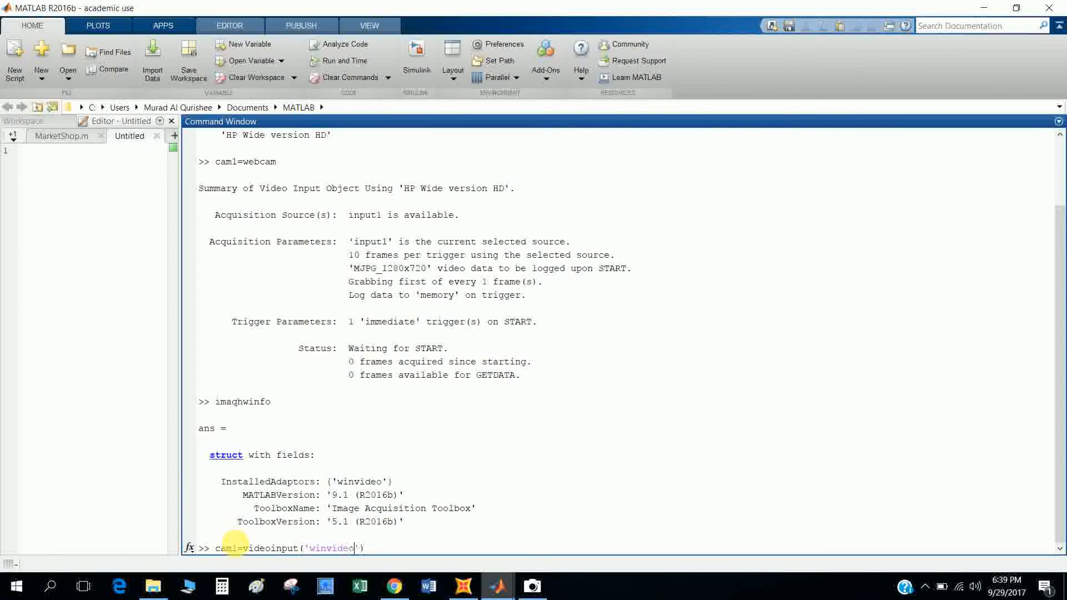
text(,)
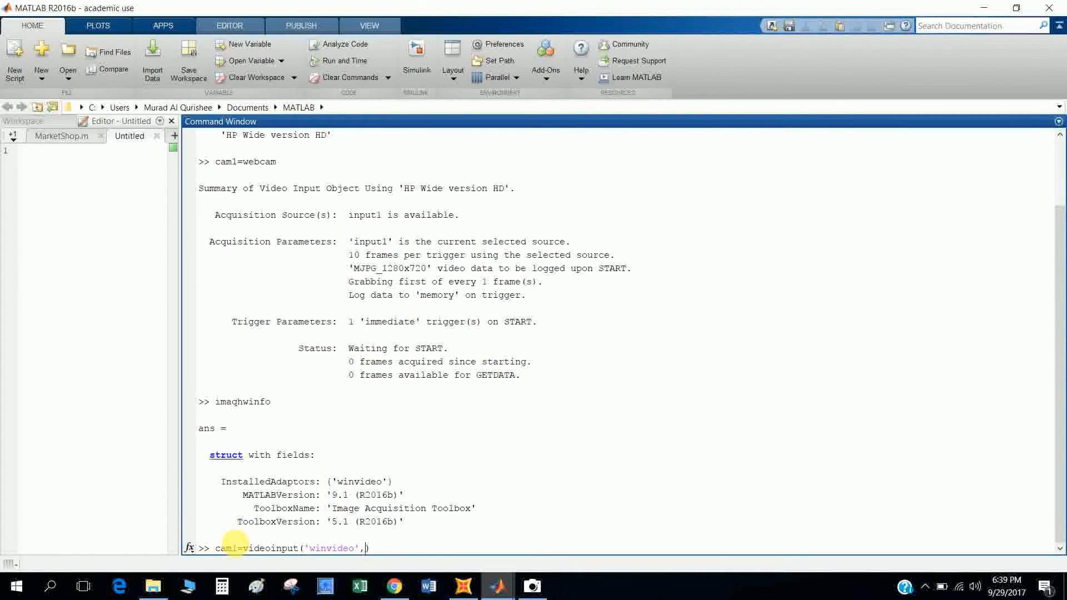
text(1)
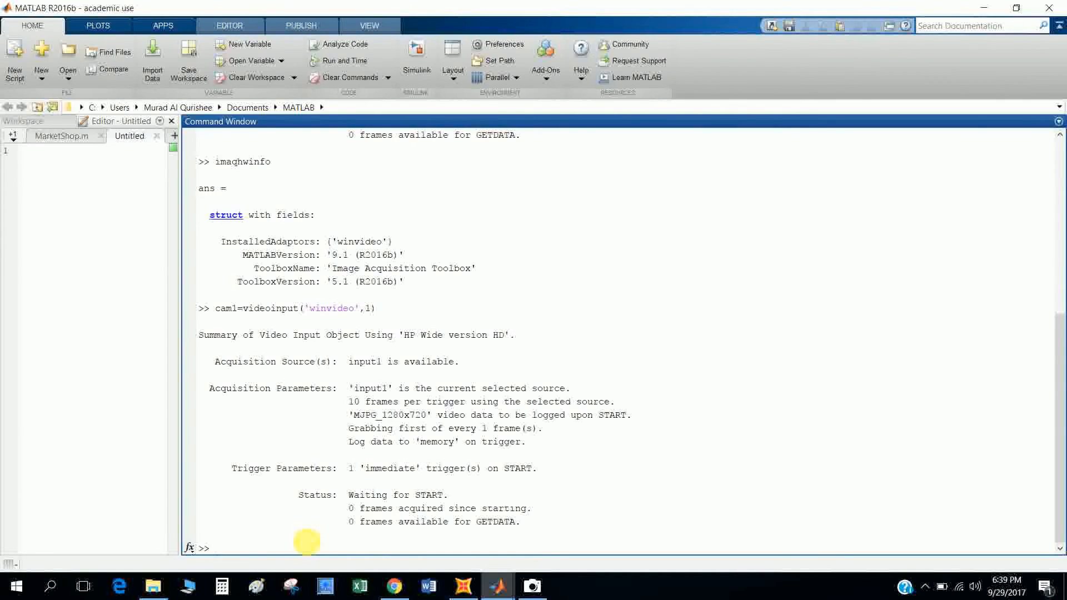
text(imaqtool)
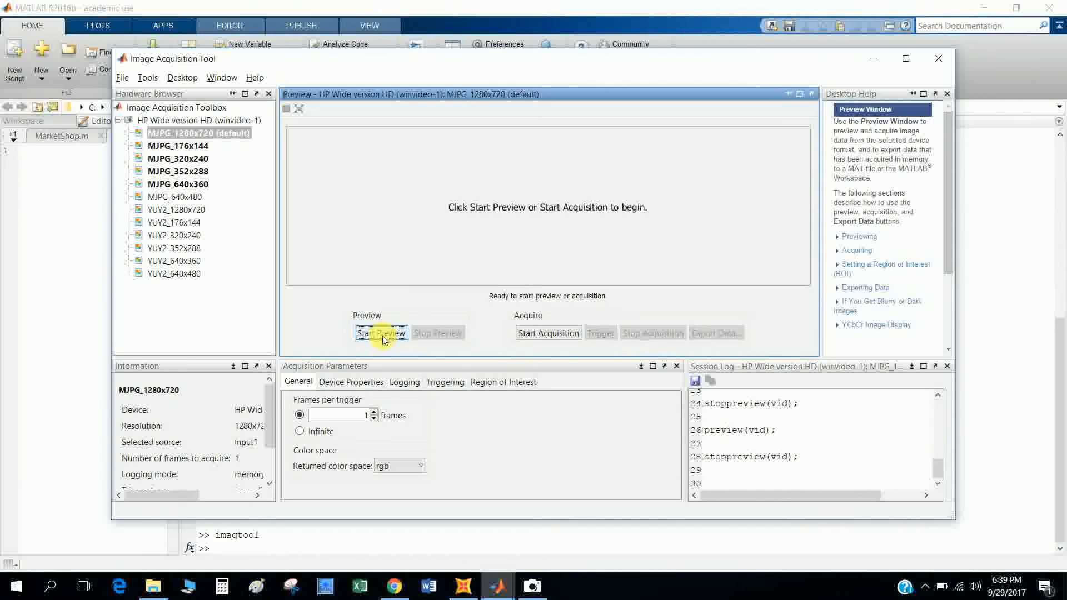
Step: Preview the live feed, switching between MJPG_176x144 and MJPG_1280x720 formats, then stop it
click(381, 332)
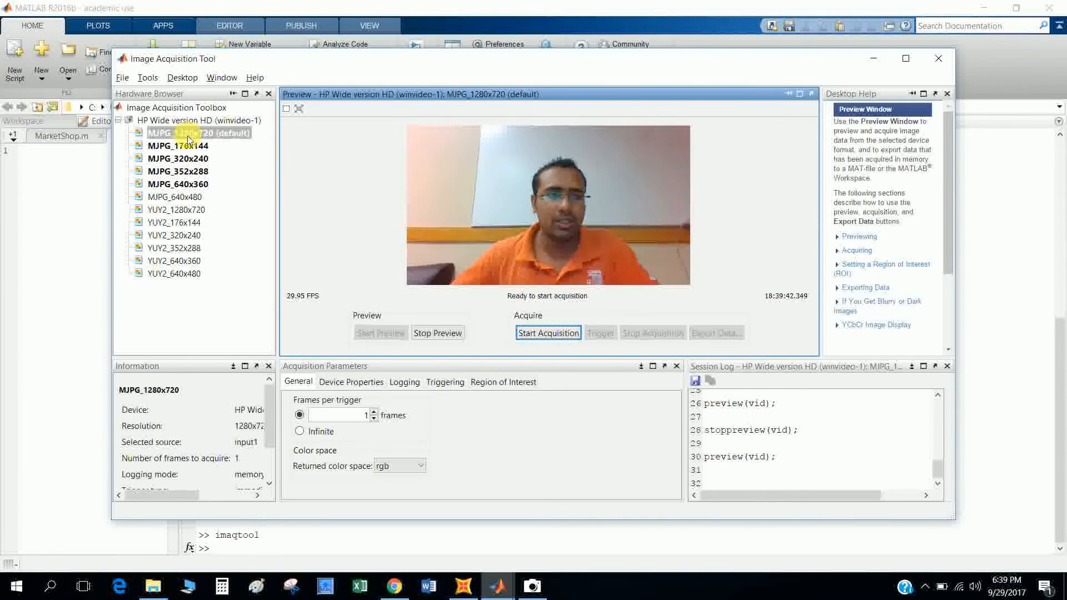
click(177, 146)
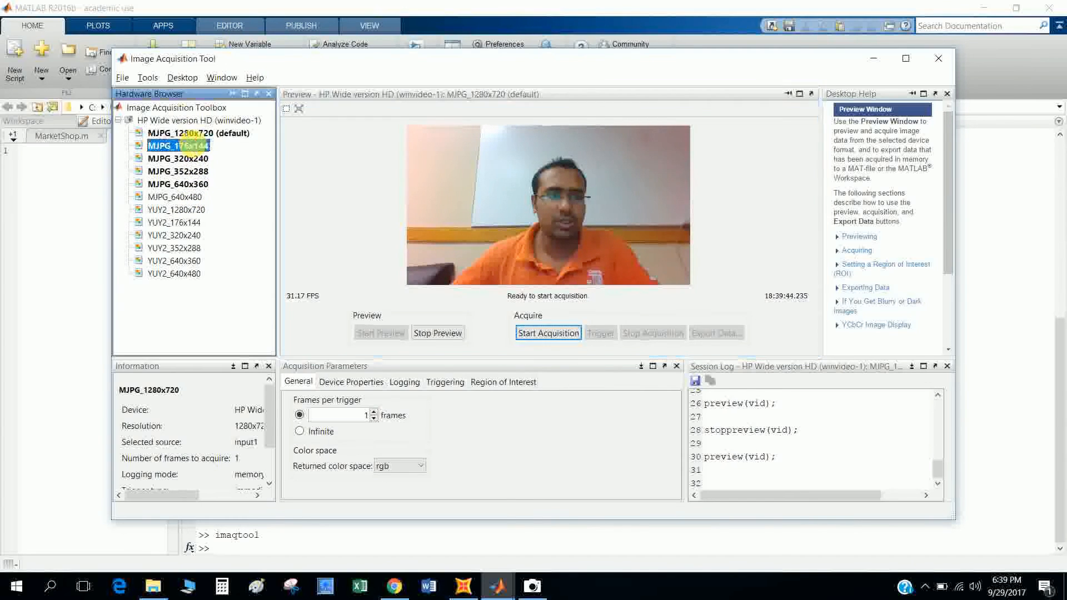
click(176, 144)
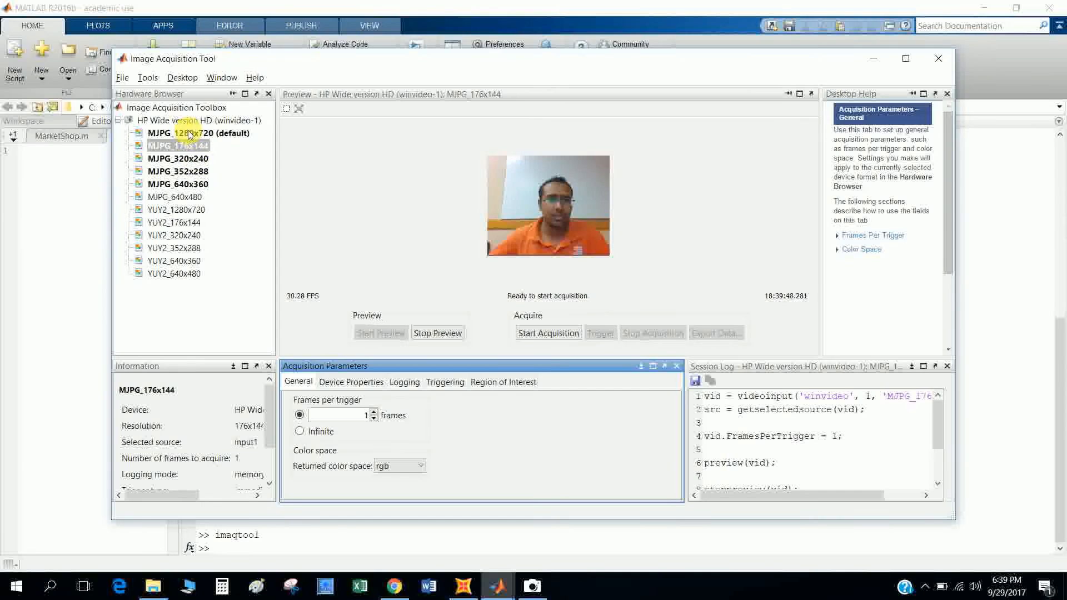
click(195, 132)
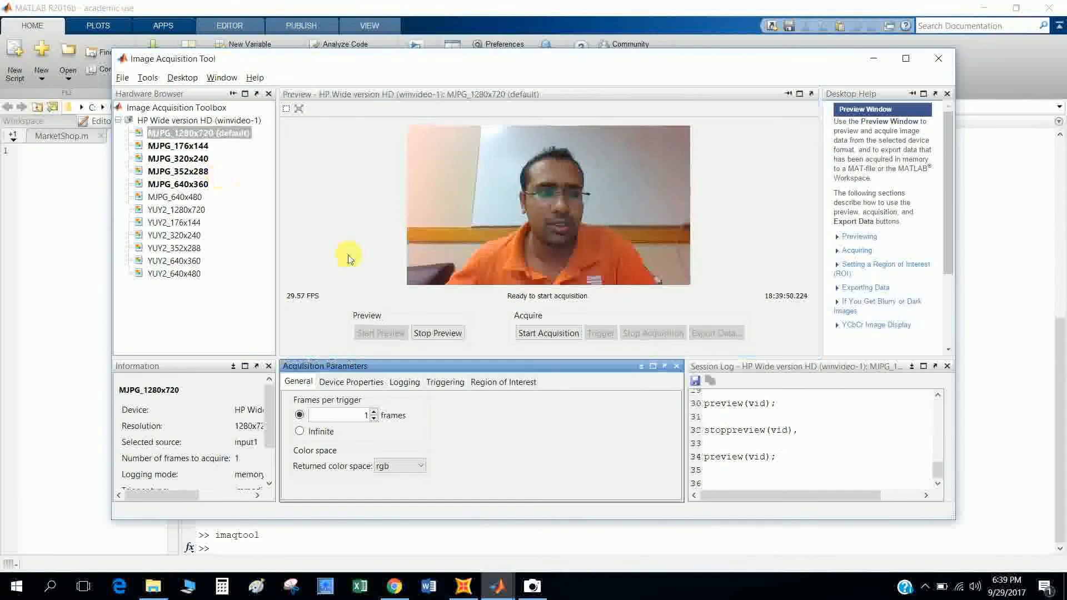
click(438, 332)
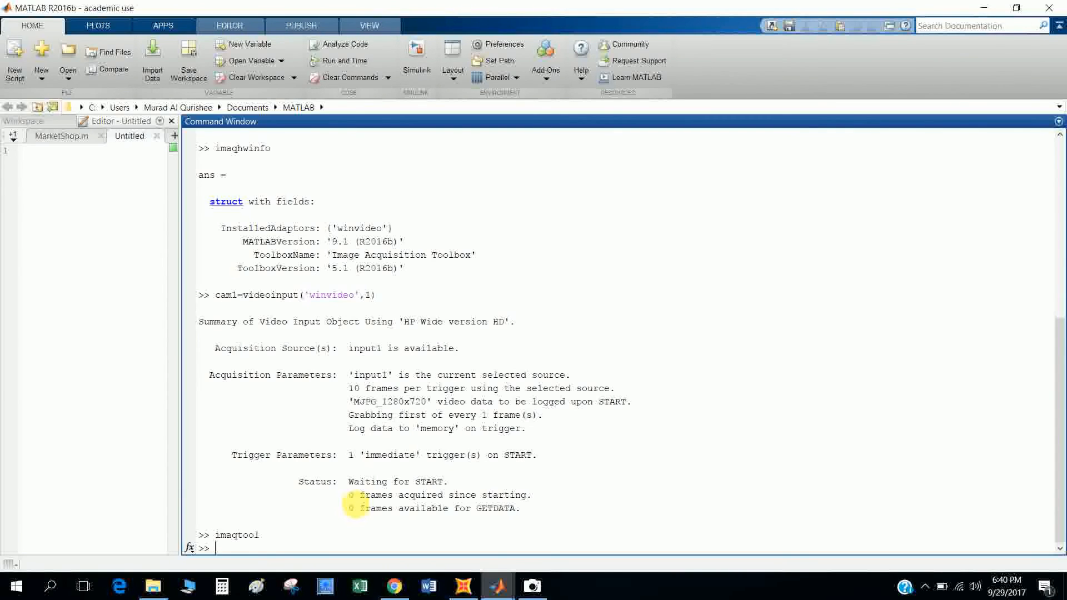
Step: Run obj=getsnapshot(cam1) to capture a frame and print its pixel values
text(obj=gets)
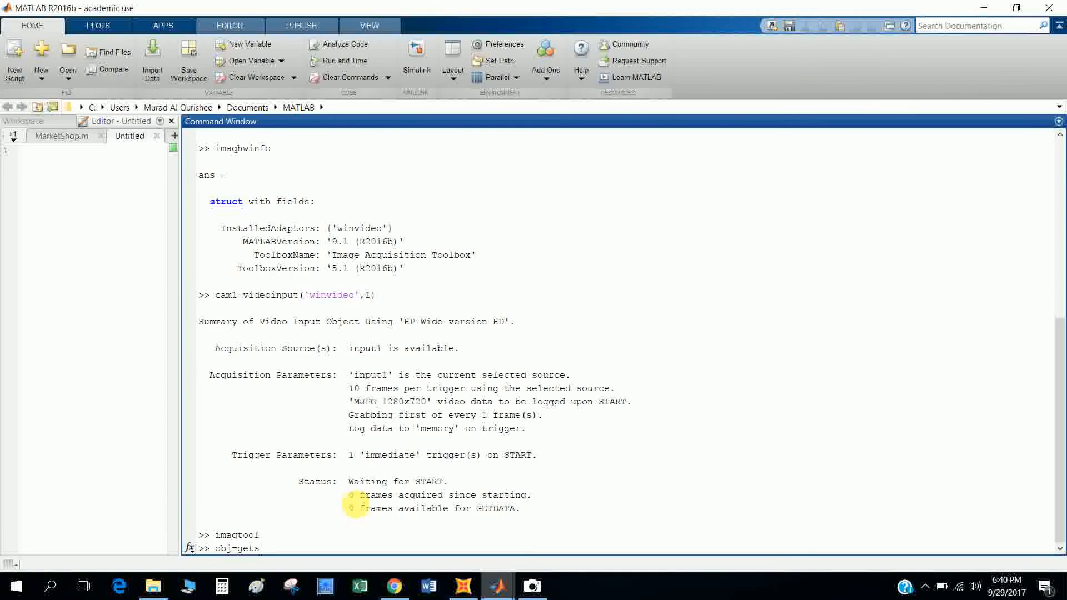
text(napshoot()
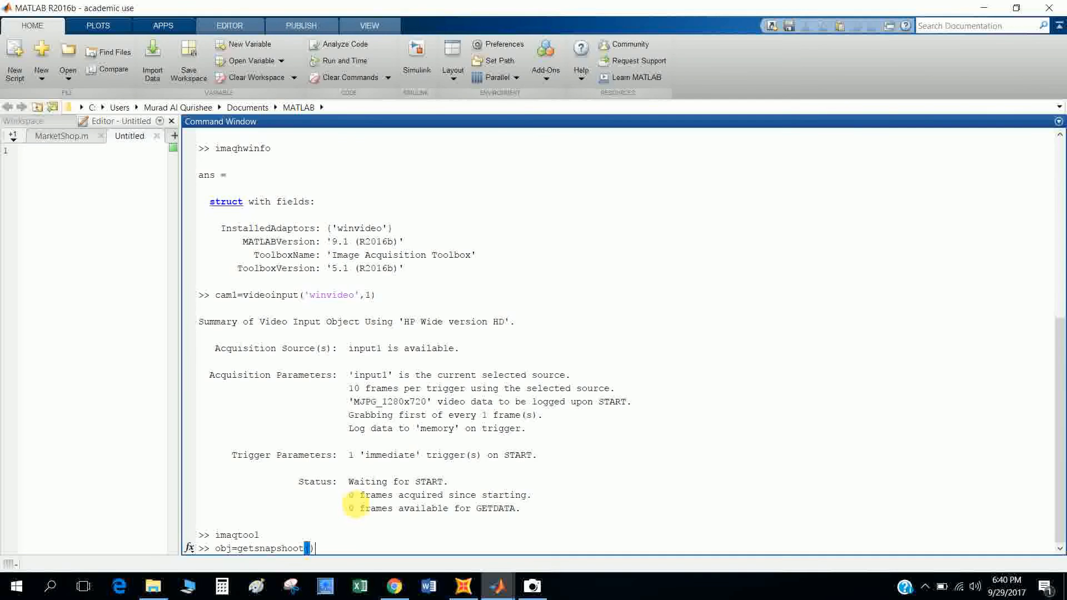
text(cam1)
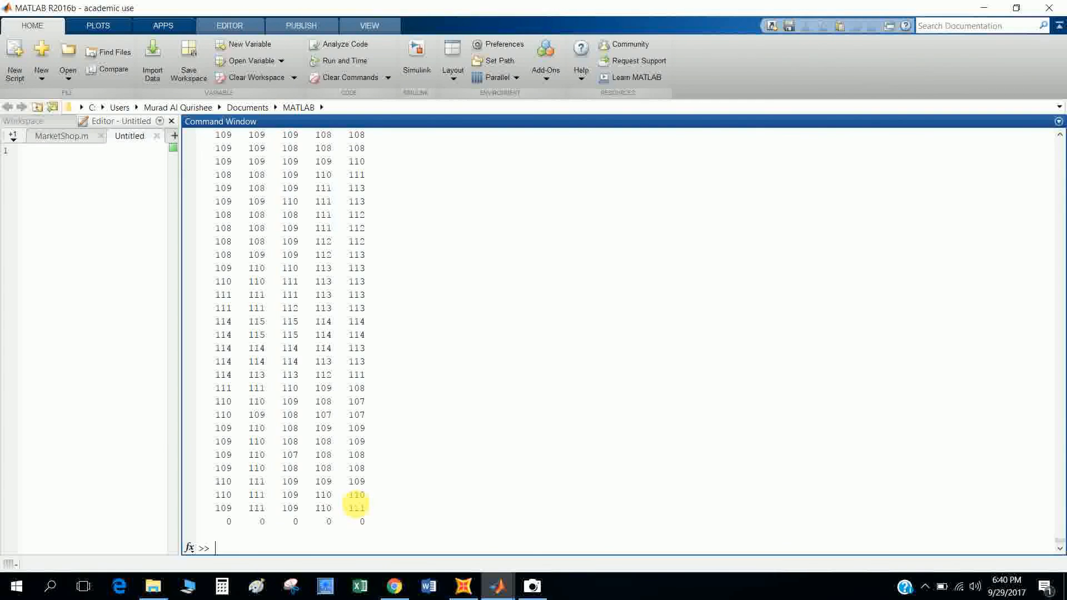
Step: Run image(obj) to display the captured snapshot in a figure window
text(image()
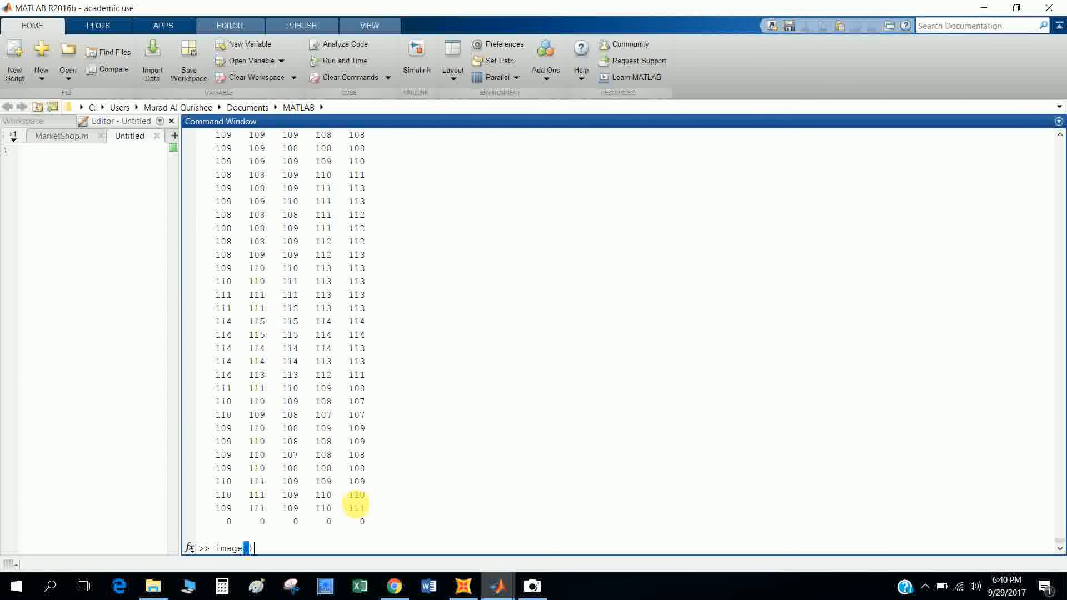
text(obj)
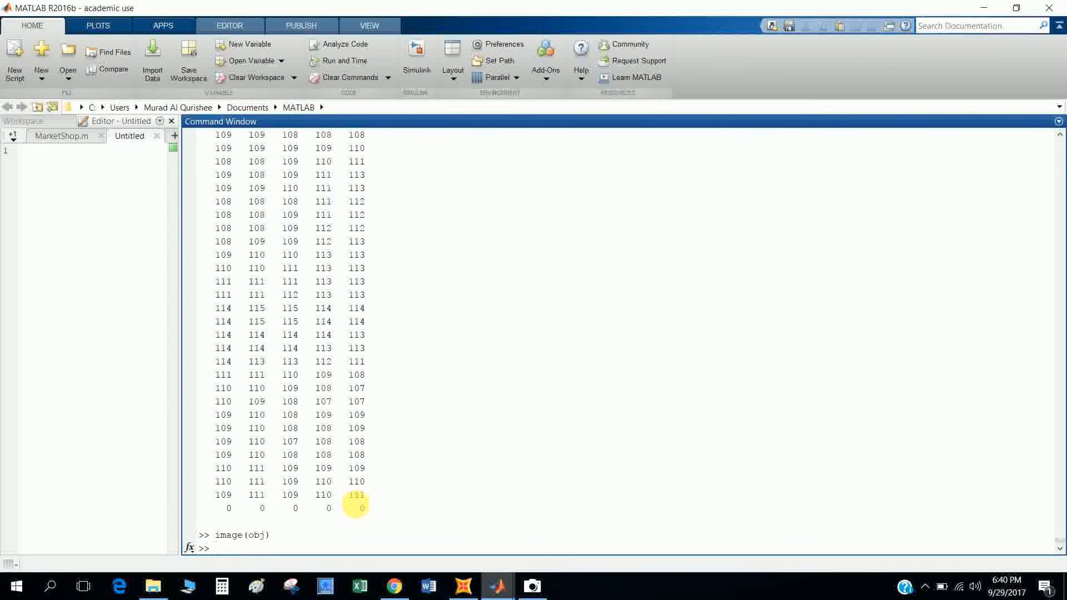
mouse_move(606, 558)
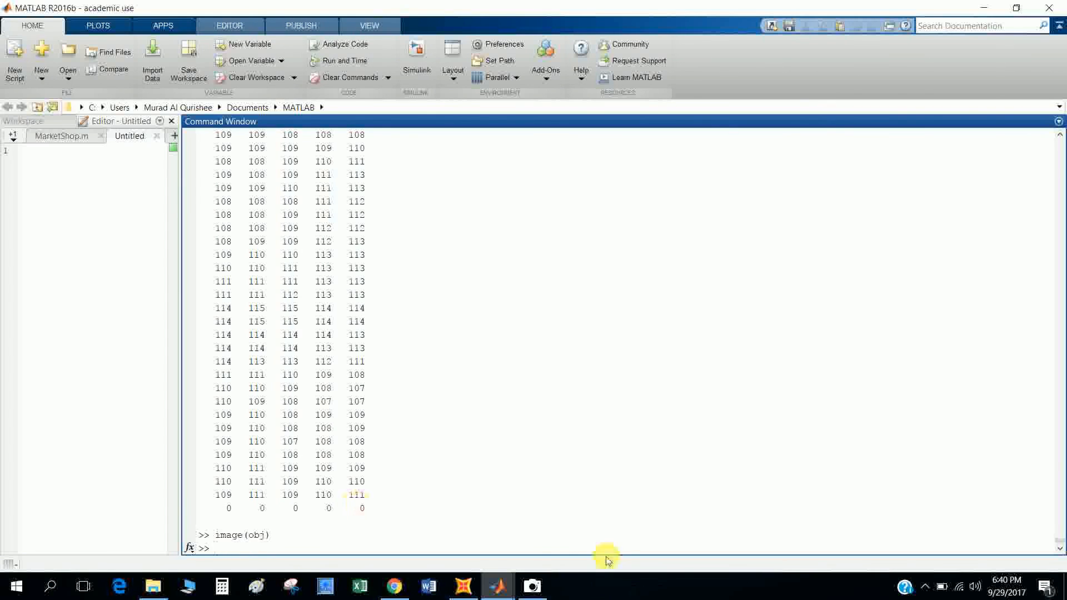
mouse_move(494, 586)
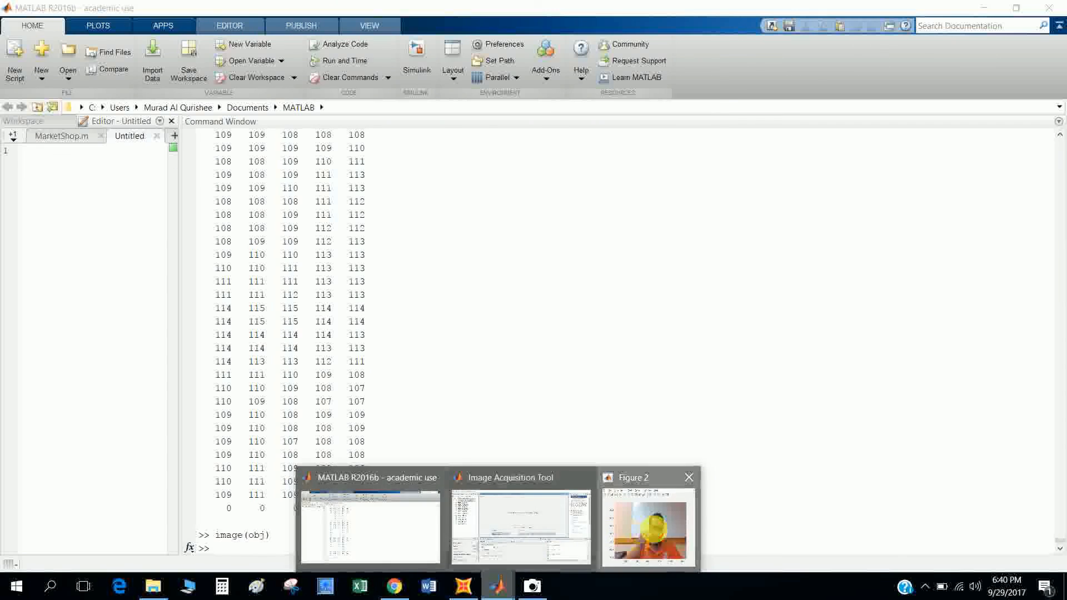